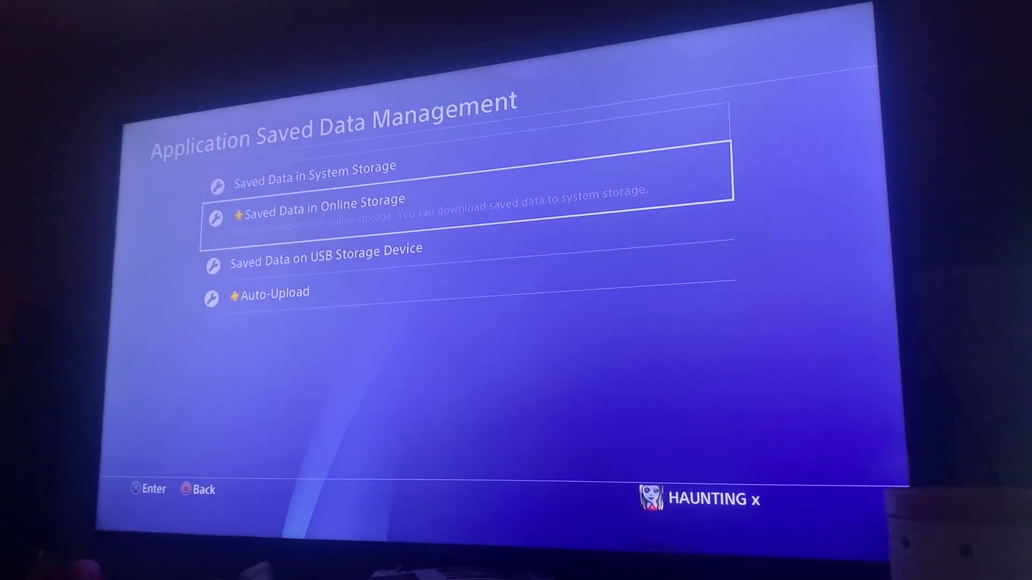
Overwrite system storage with the USB 2K21 UserData save, then start NBA 2K21
left_click(323, 206)
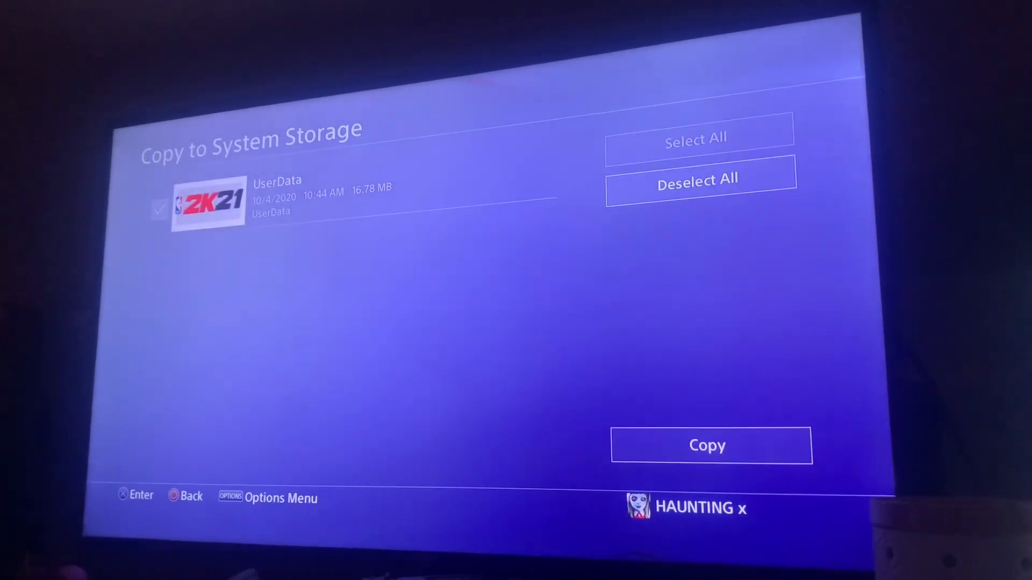
left_click(709, 445)
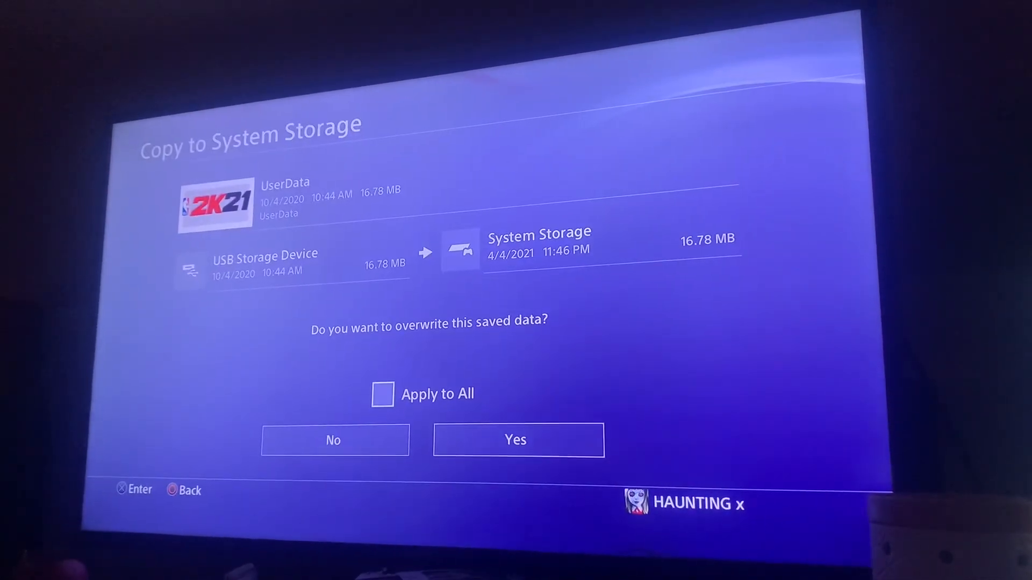
left_click(518, 439)
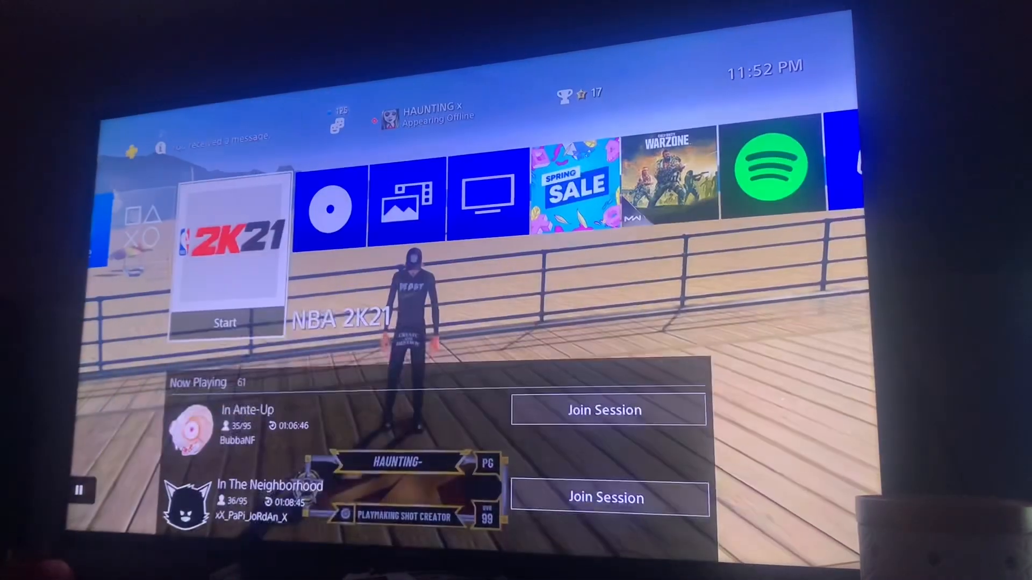
left_click(224, 322)
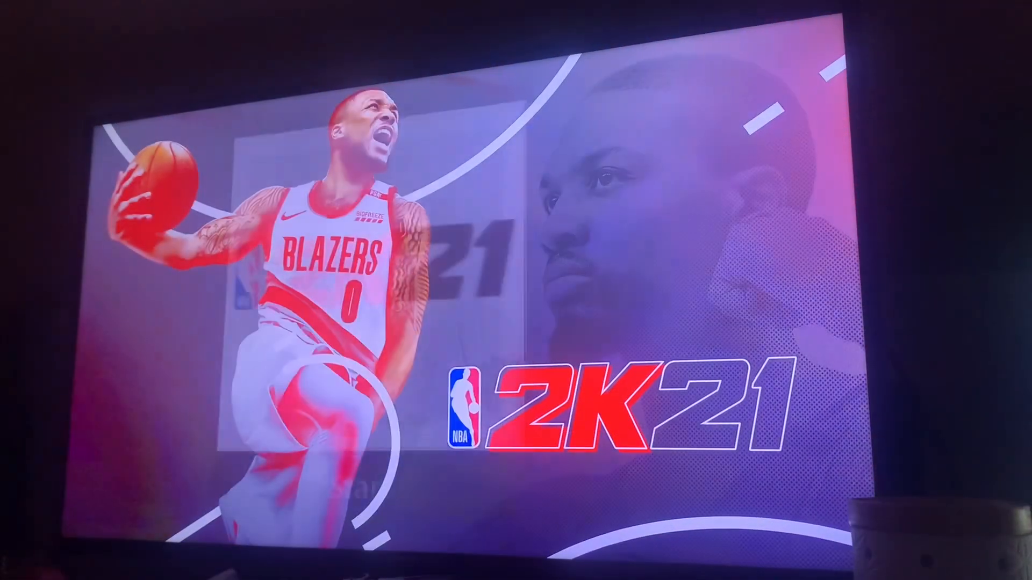